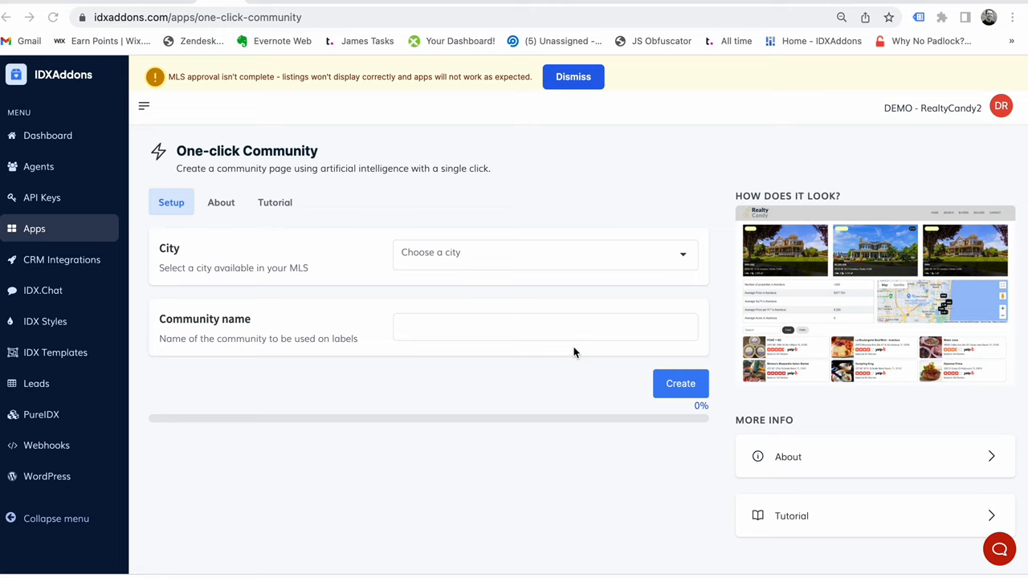
pyautogui.moveTo(148, 33)
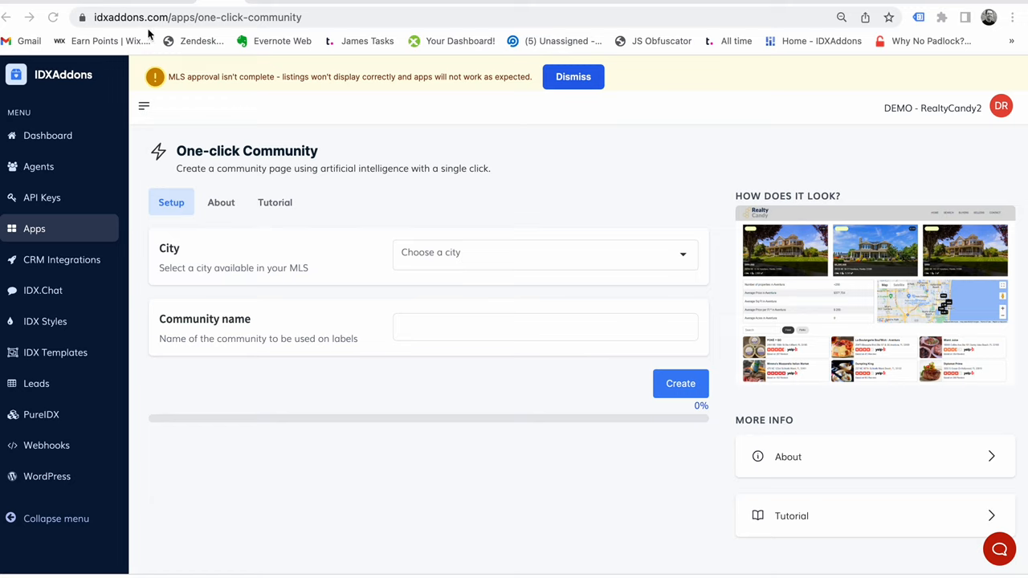
pyautogui.moveTo(49, 233)
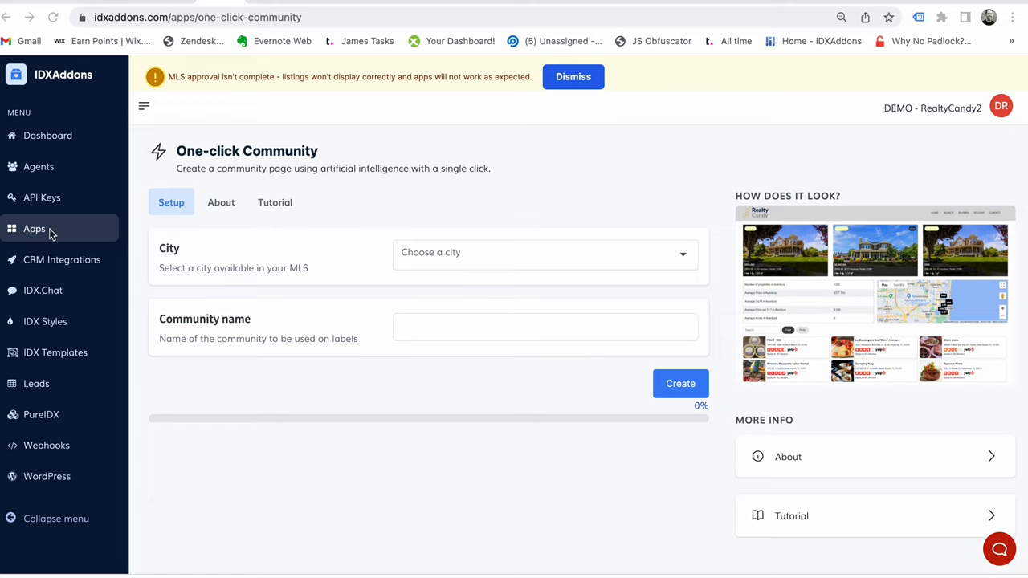
# Choose Delray Beach, FL as the community's city
pyautogui.click(197, 17)
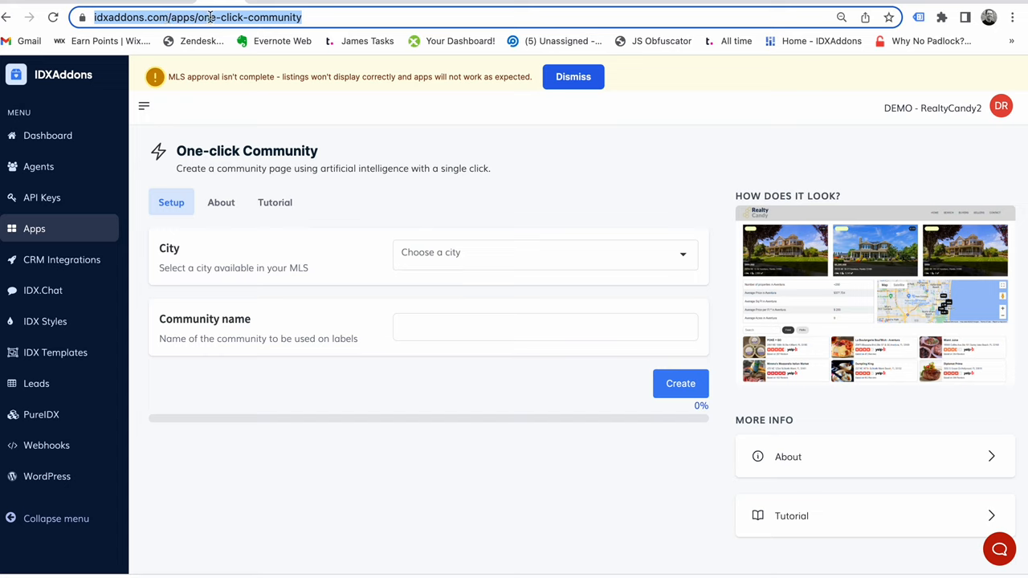
pyautogui.moveTo(314, 206)
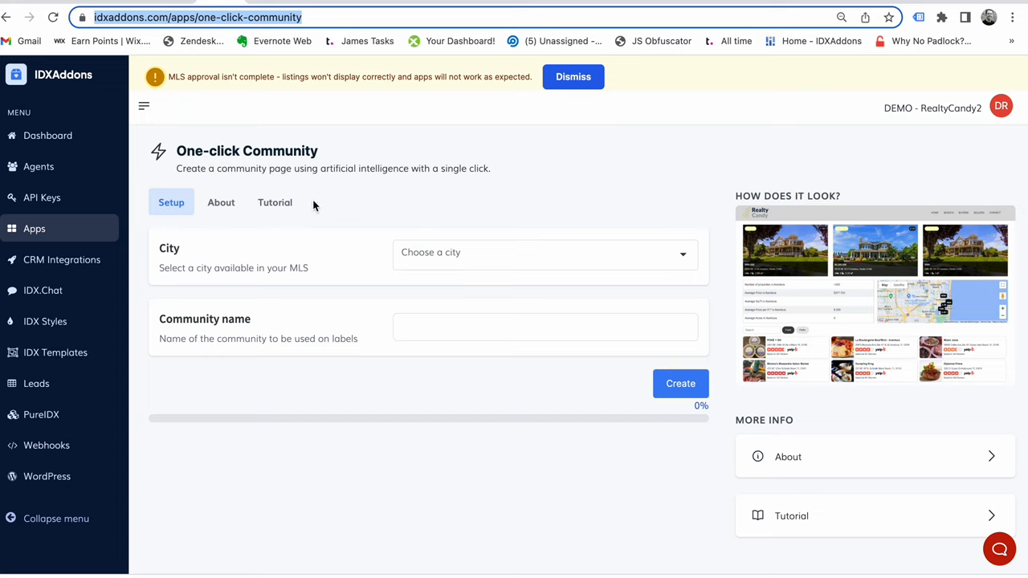
pyautogui.click(544, 252)
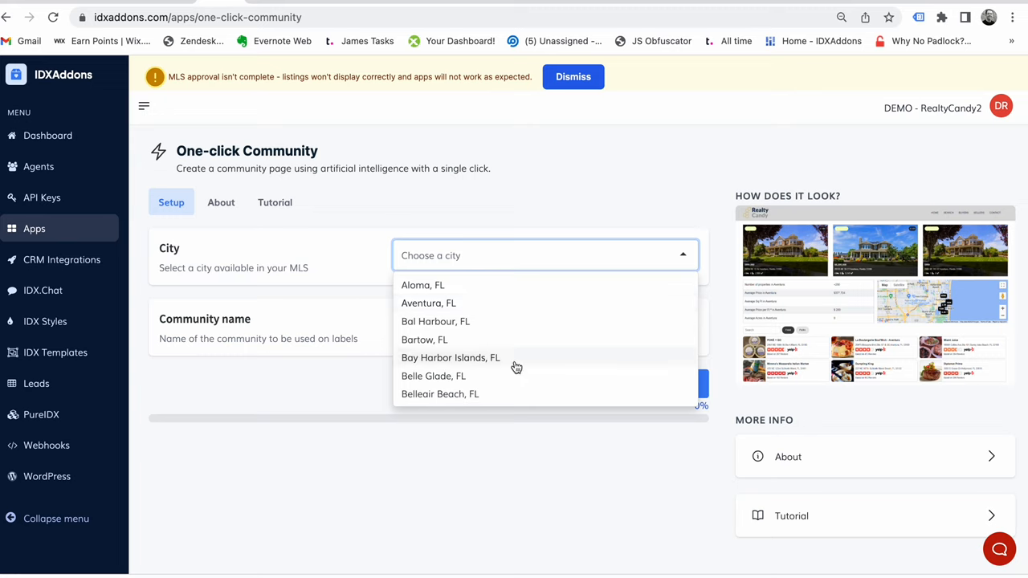
pyautogui.scroll(-3)
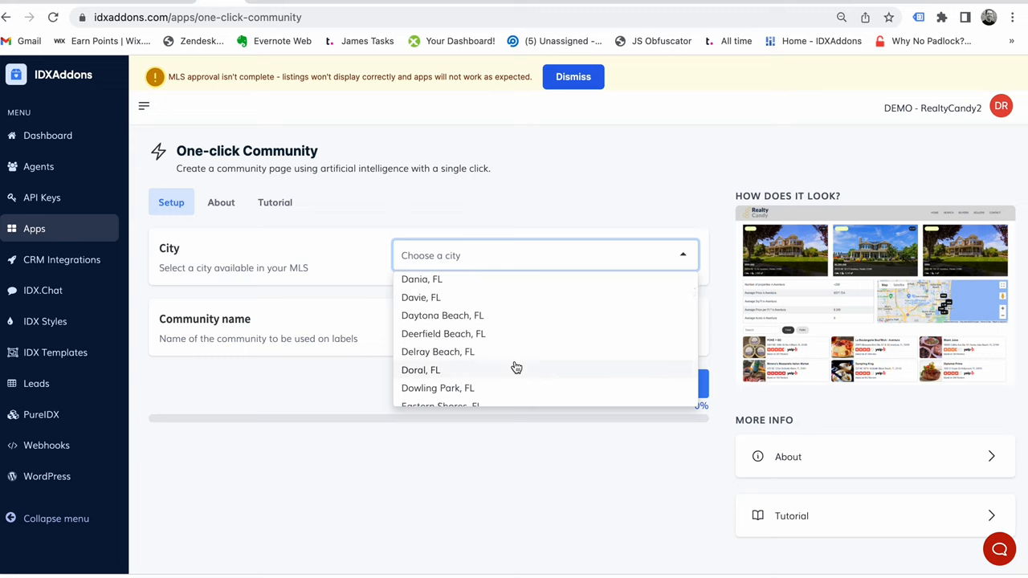
pyautogui.click(437, 351)
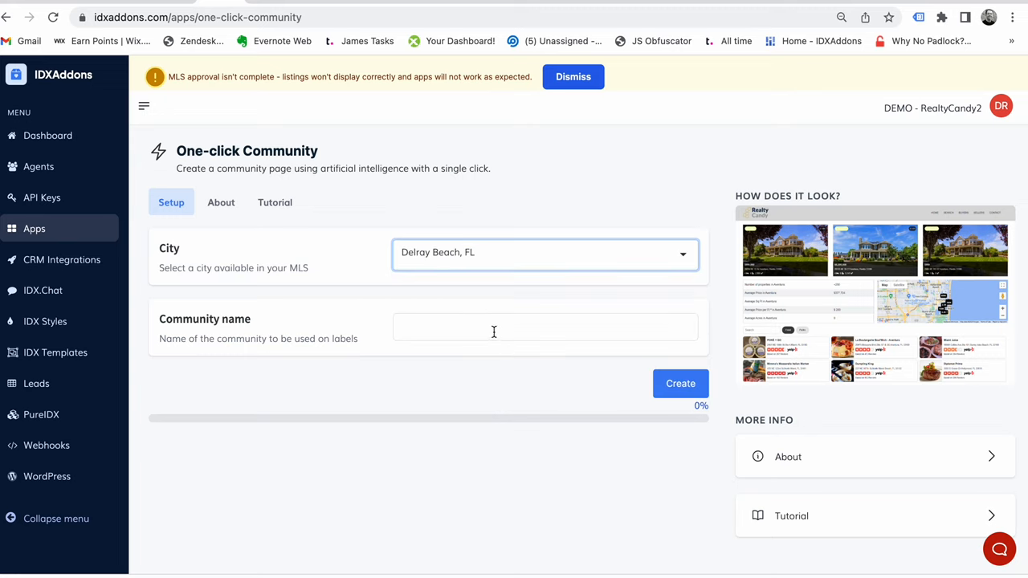
# Name the community 'Delray Beach' and generate the page
pyautogui.write('Delray')
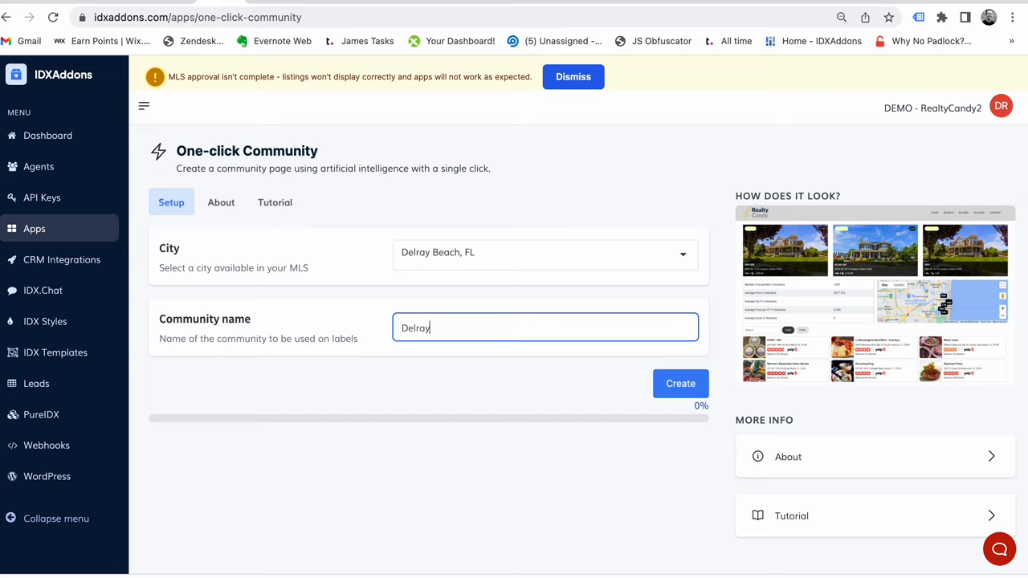
pyautogui.write('Beach')
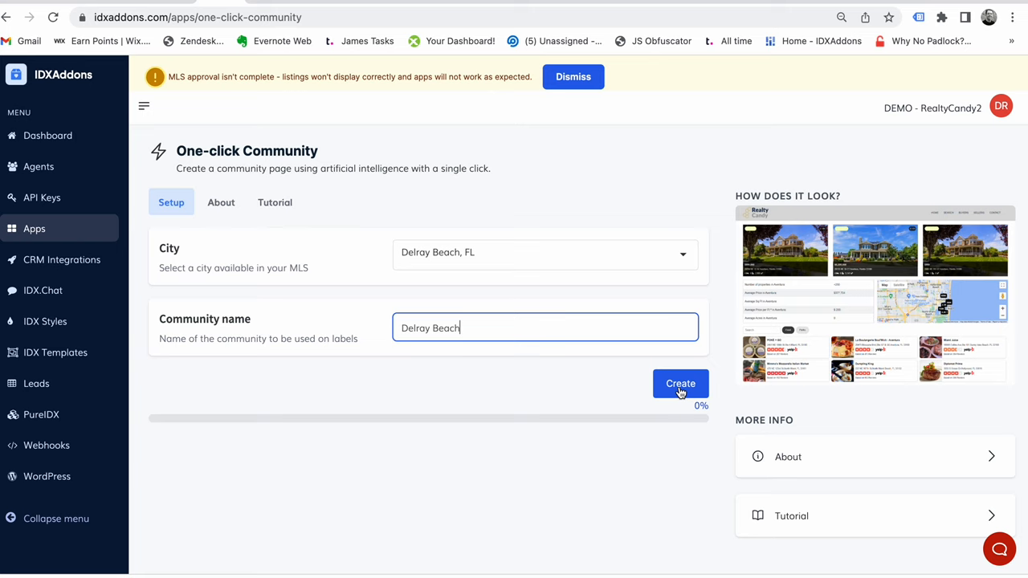
pyautogui.click(680, 383)
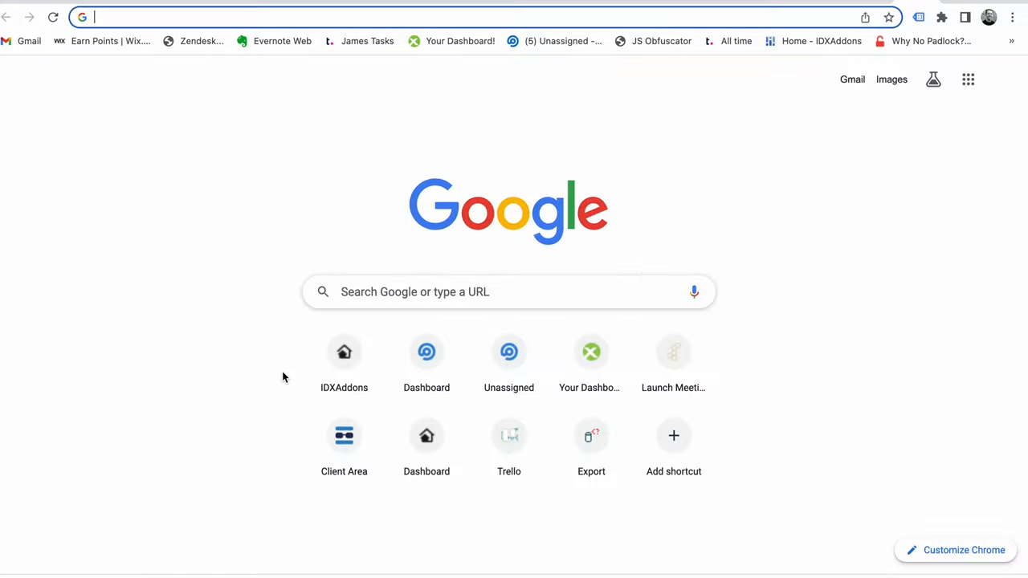
# Load idxguys.idxbroker.com/i/Delray-Beach and view the community's listings
pyautogui.write('idxguys.idxbroker.com/i/Delray-Beach')
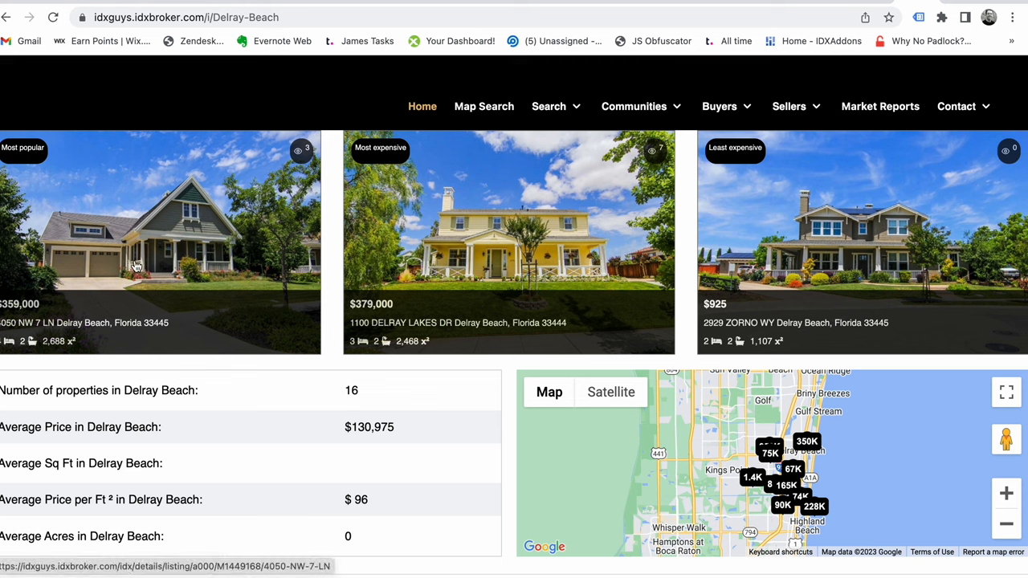
pyautogui.moveTo(795, 246)
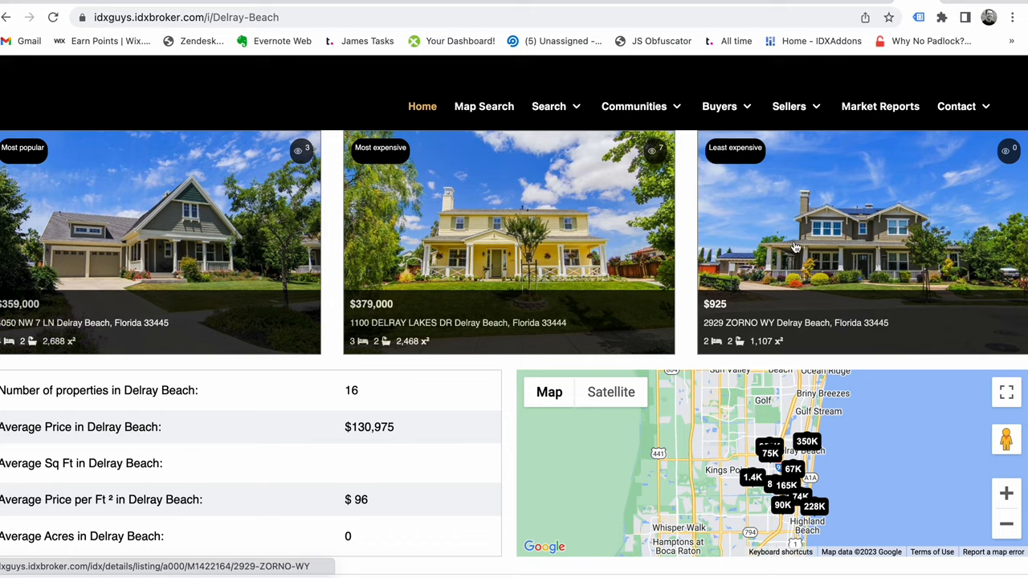
pyautogui.scroll(-3)
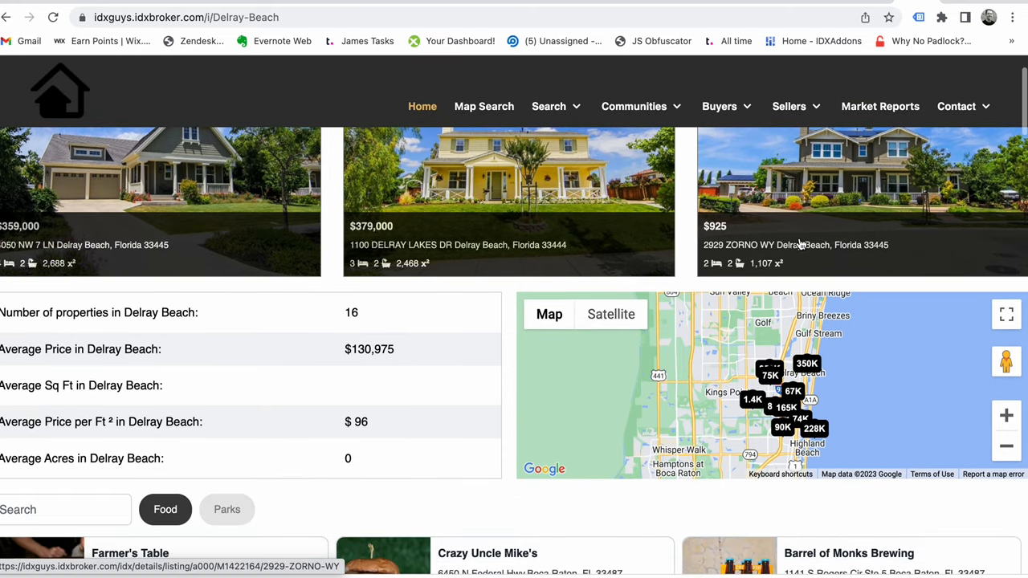
pyautogui.scroll(-3)
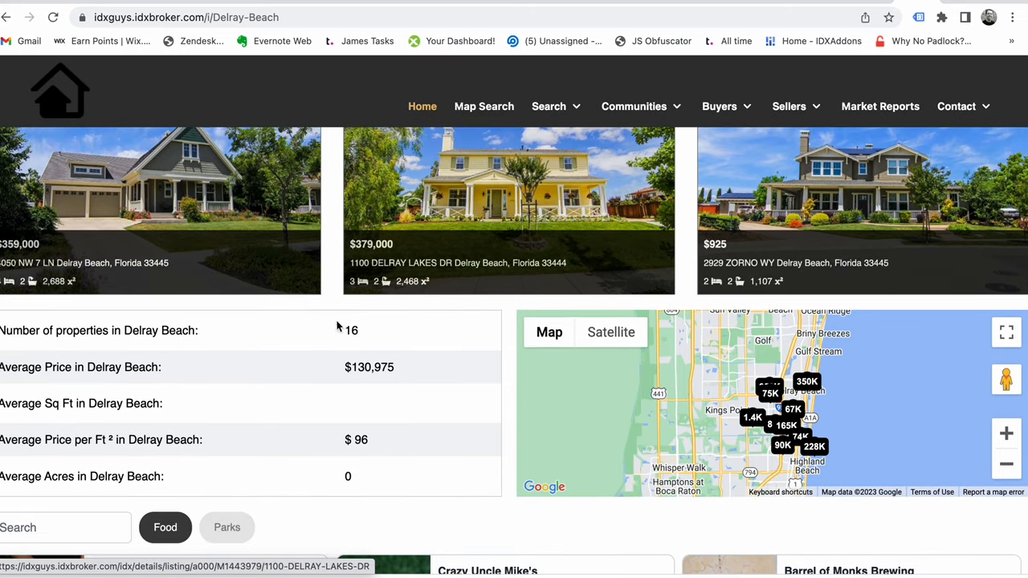
pyautogui.moveTo(377, 388)
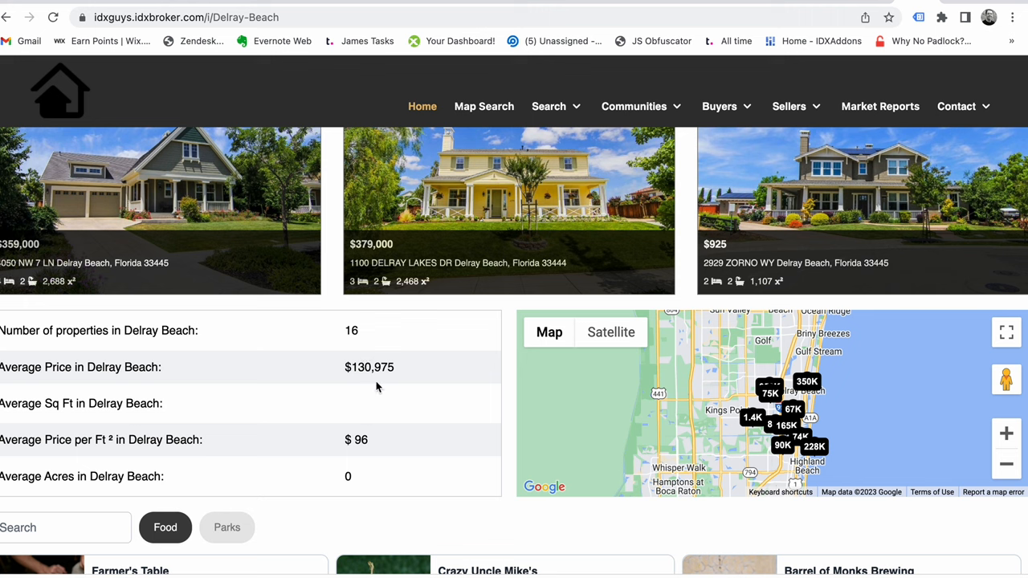
pyautogui.moveTo(505, 310)
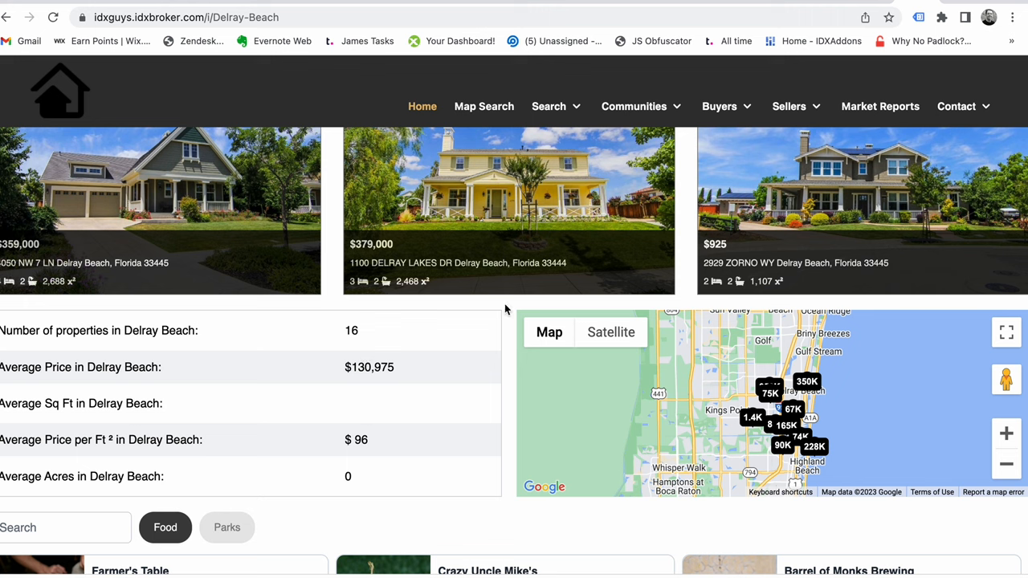
# Scroll through the market statistics, listings map and Yelp restaurants
pyautogui.click(549, 332)
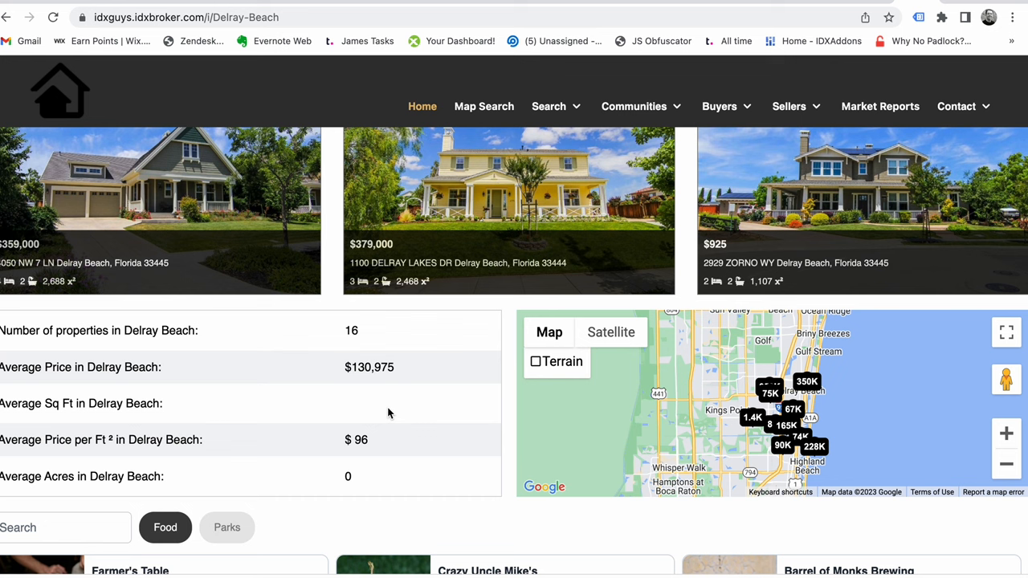
pyautogui.scroll(-3)
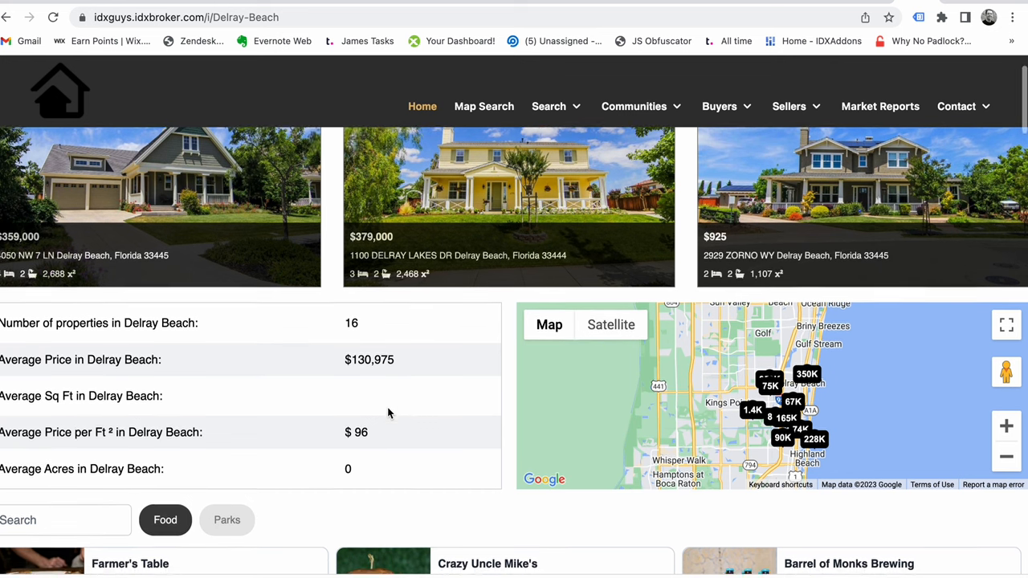
pyautogui.scroll(-3)
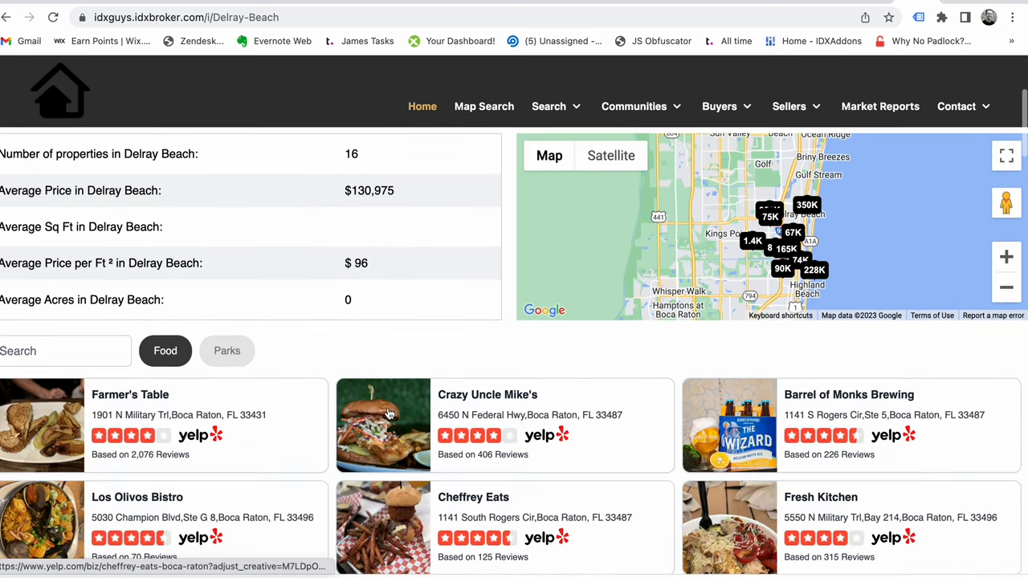
pyautogui.scroll(-3)
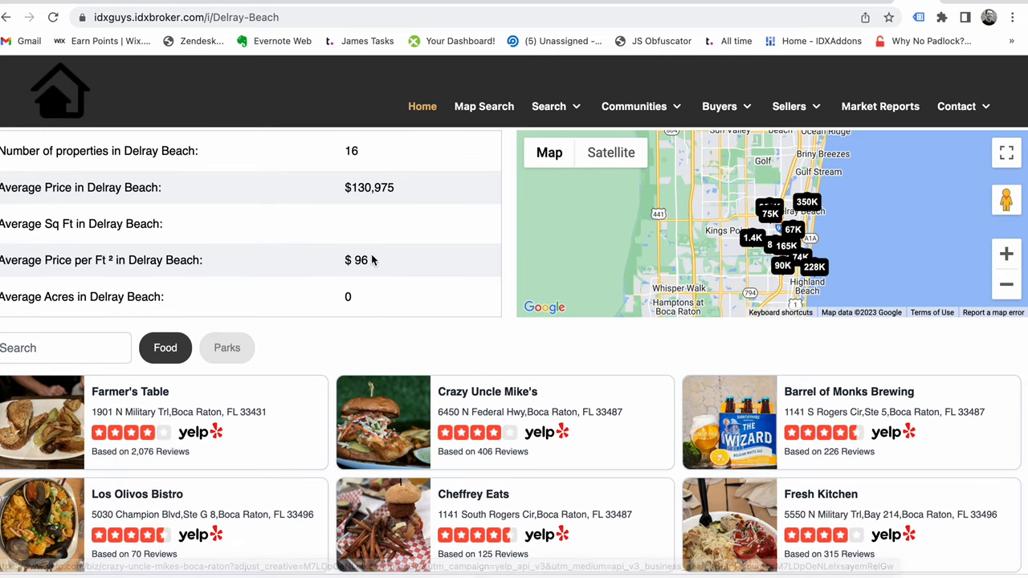
pyautogui.moveTo(371, 235)
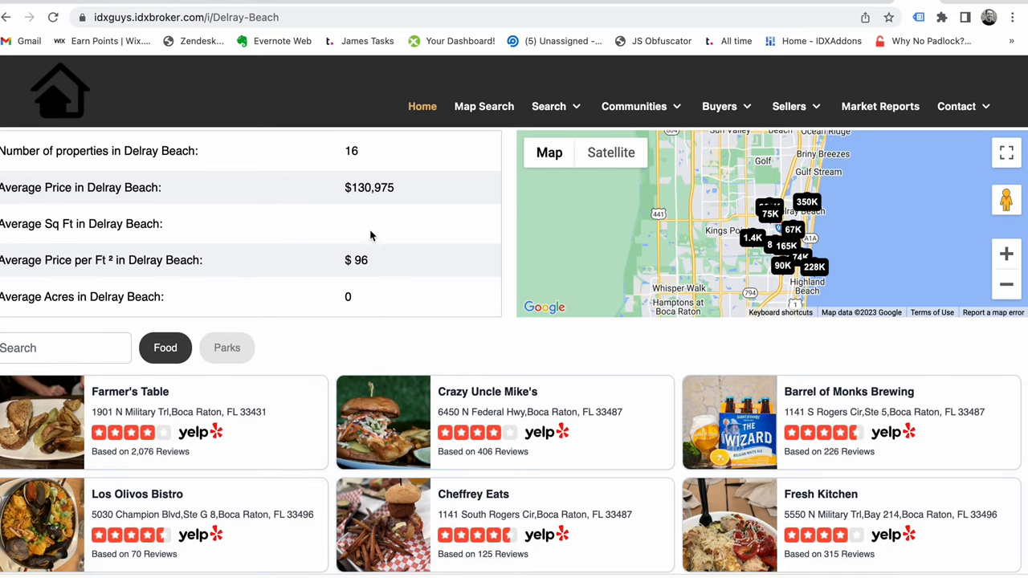
pyautogui.moveTo(418, 276)
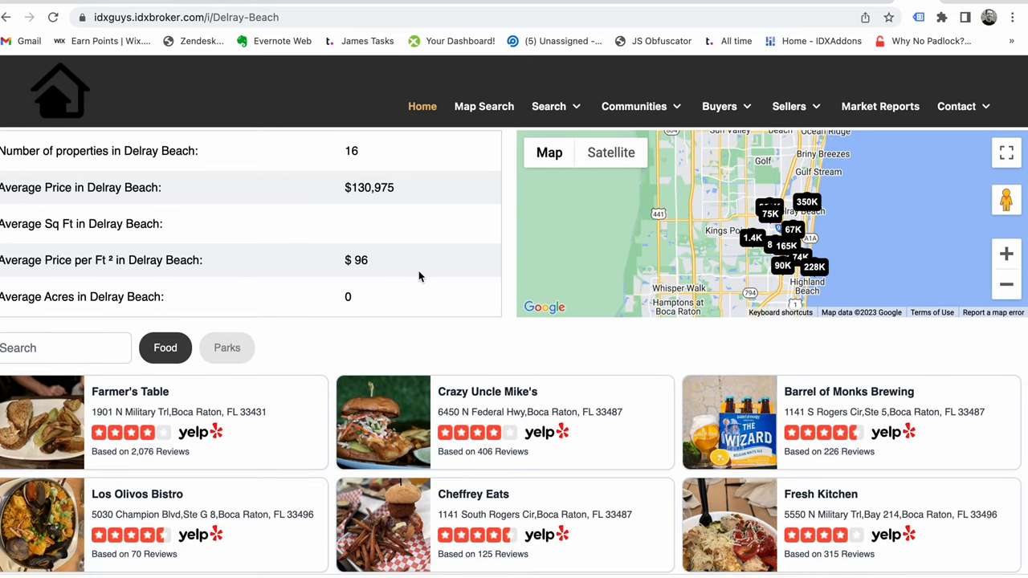
pyautogui.scroll(-3)
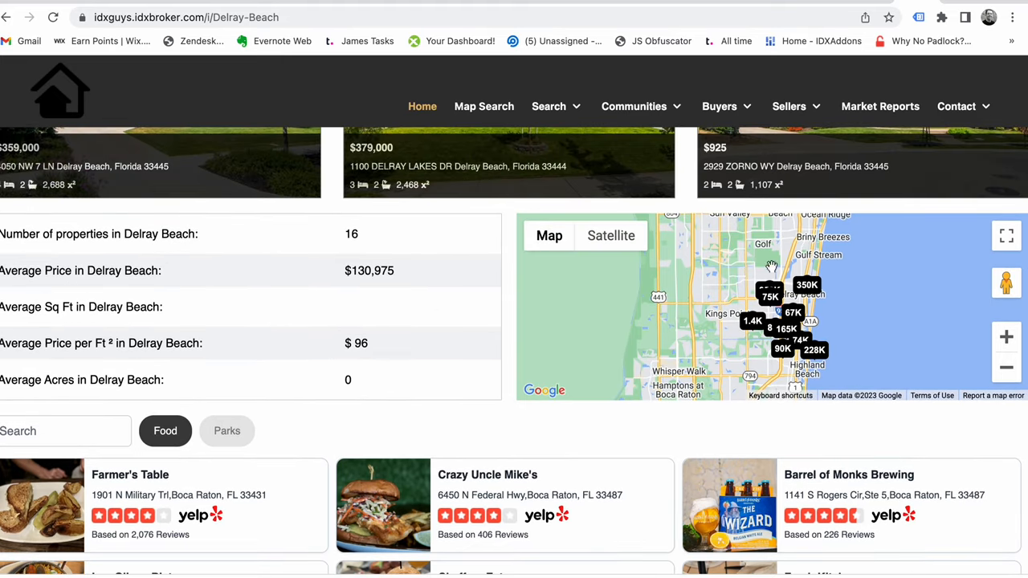
pyautogui.moveTo(616, 377)
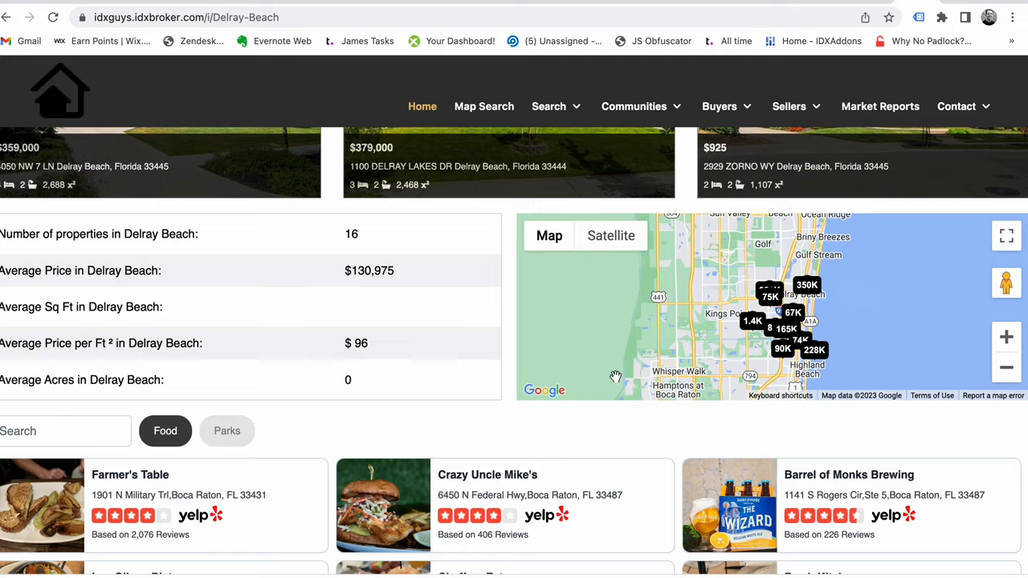
pyautogui.scroll(-3)
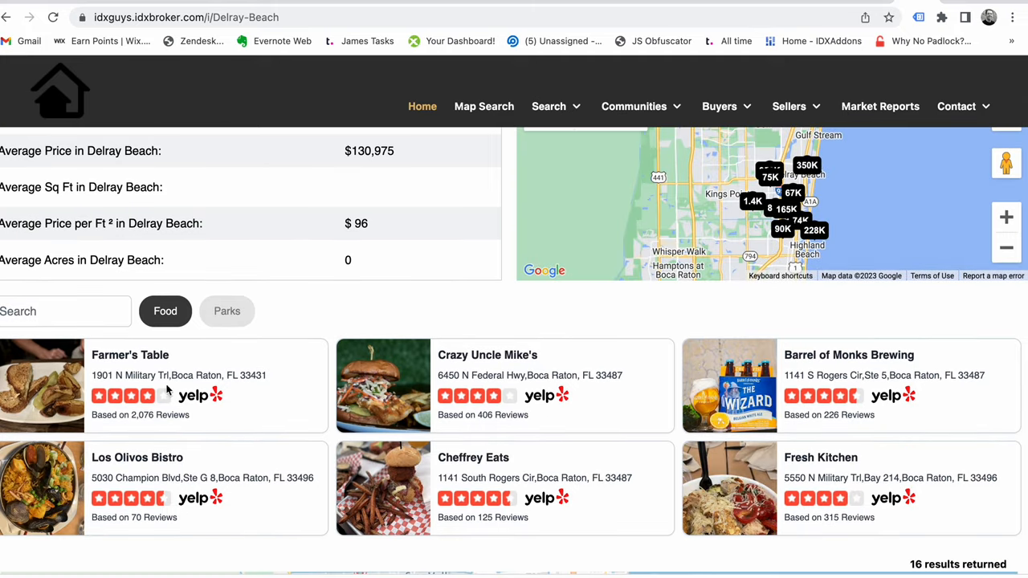
pyautogui.scroll(-3)
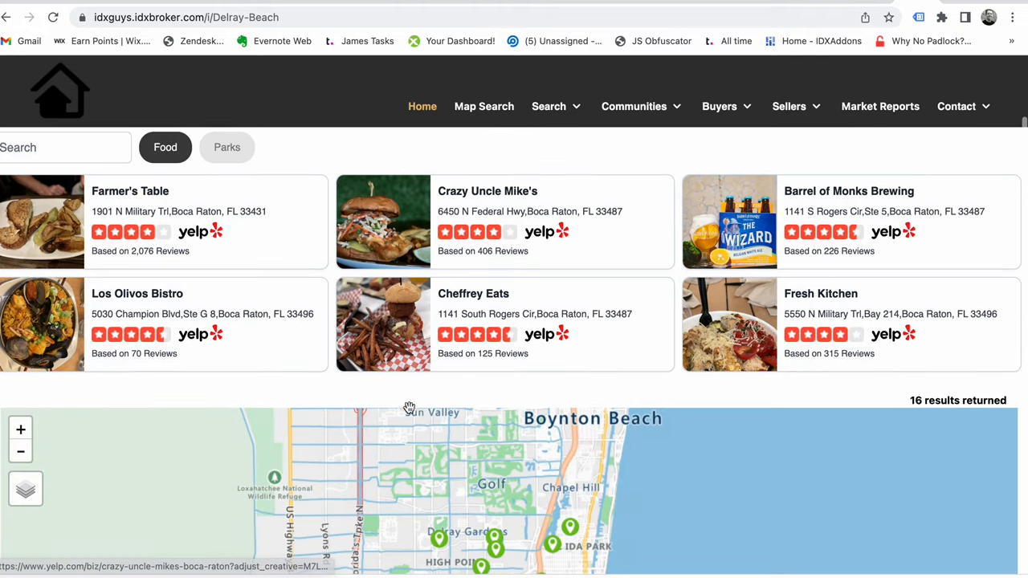
pyautogui.moveTo(579, 412)
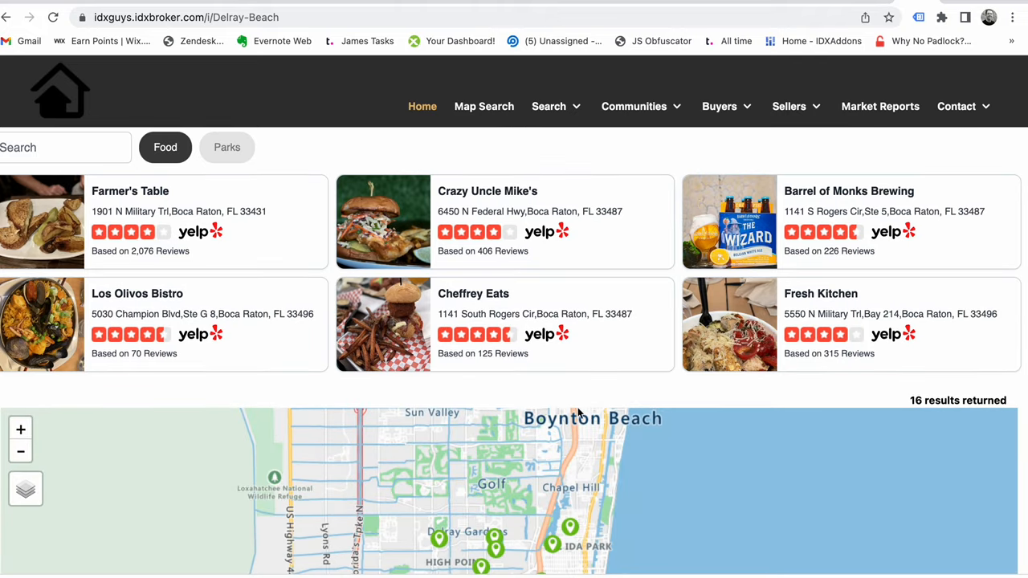
pyautogui.scroll(-3)
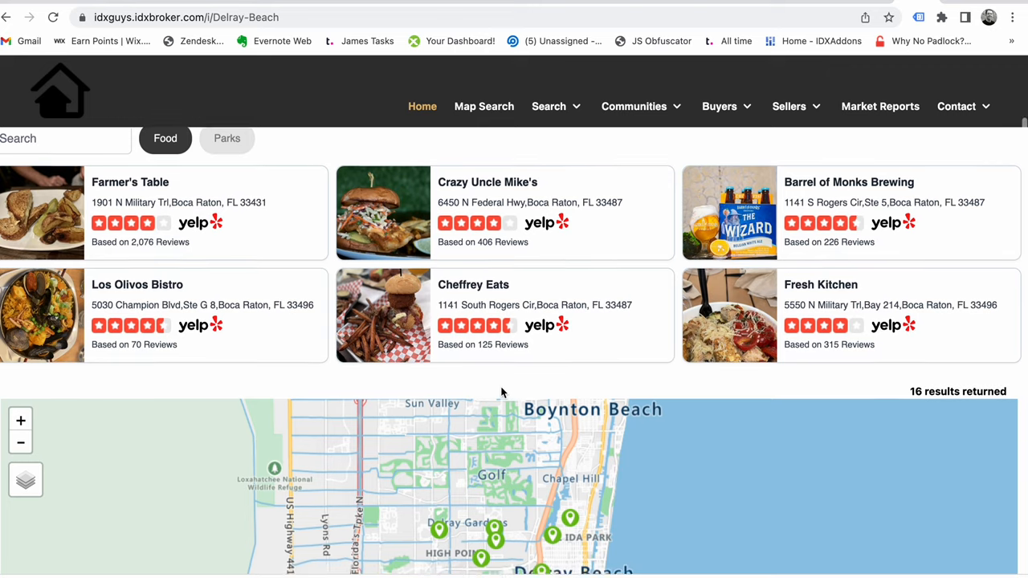
pyautogui.scroll(-3)
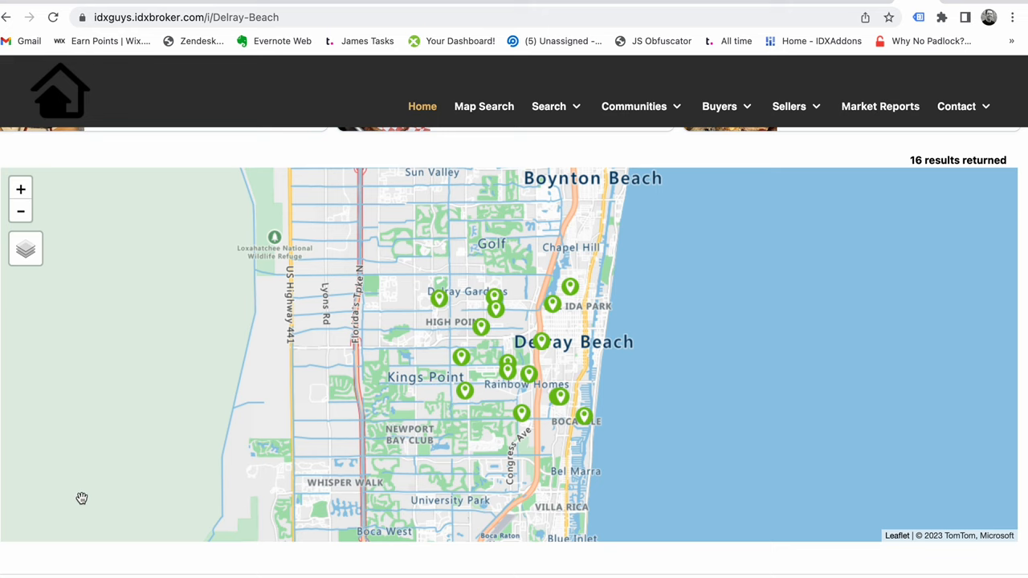
pyautogui.moveTo(535, 375)
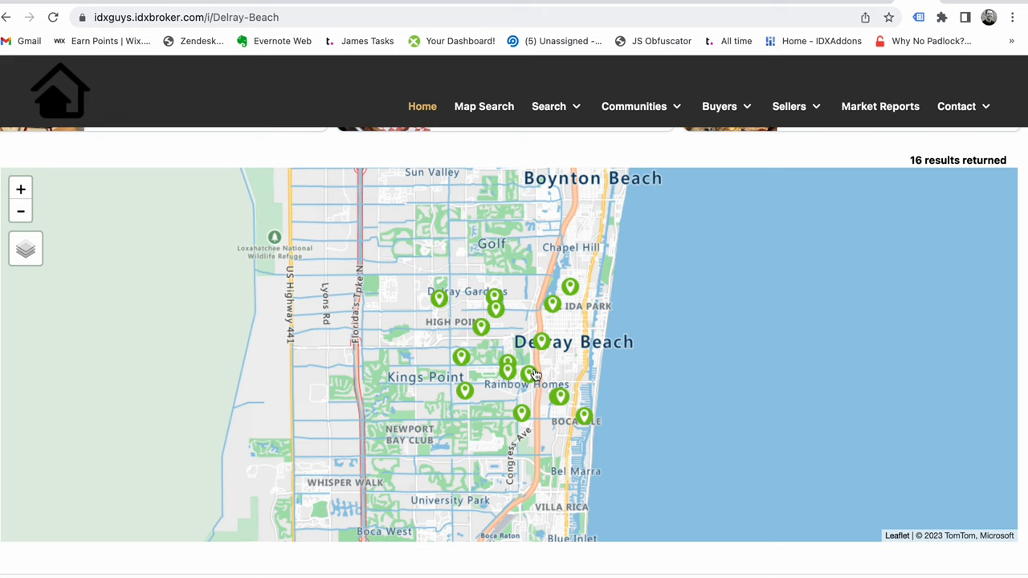
pyautogui.scroll(-3)
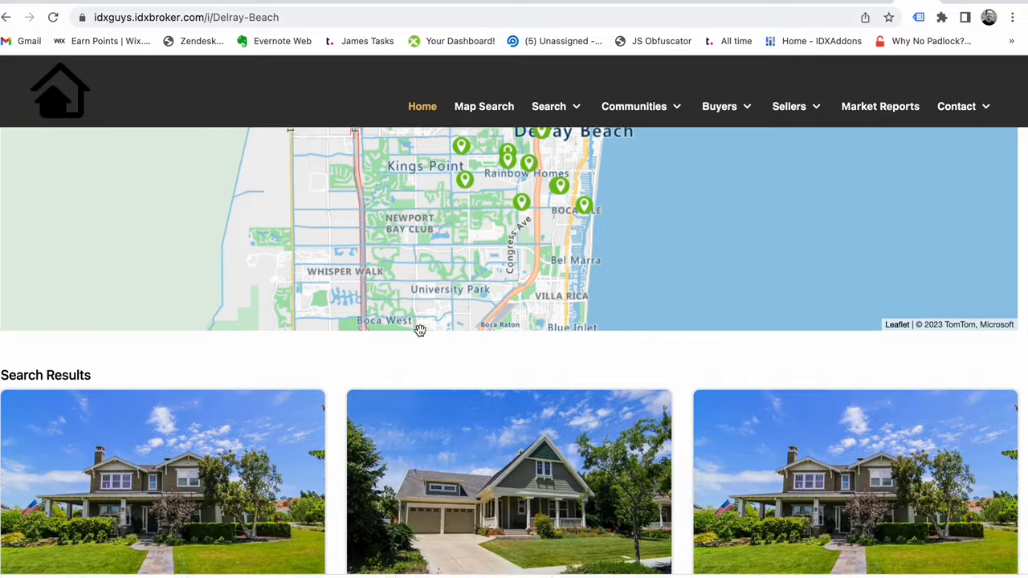
pyautogui.scroll(-3)
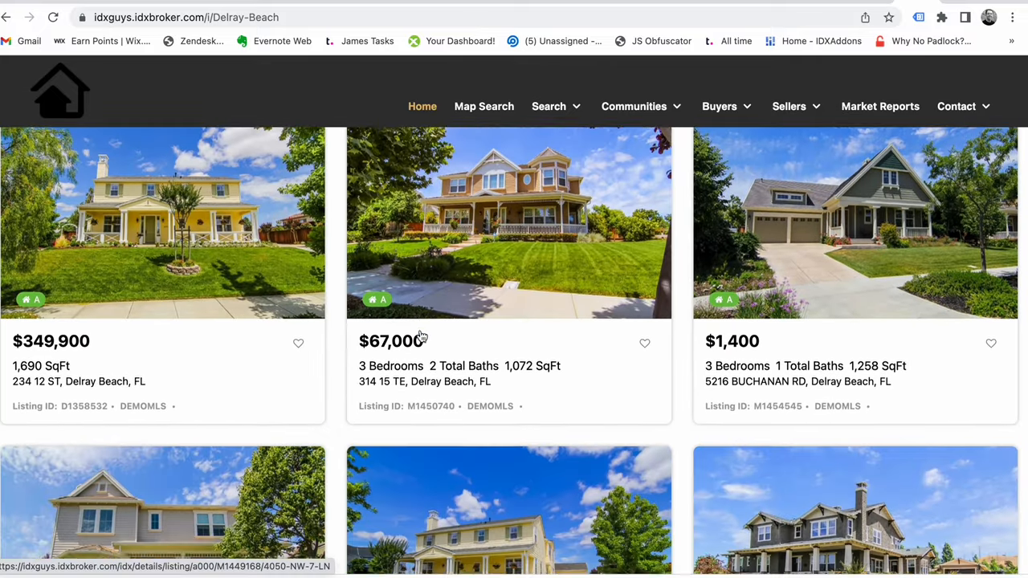
pyautogui.scroll(-3)
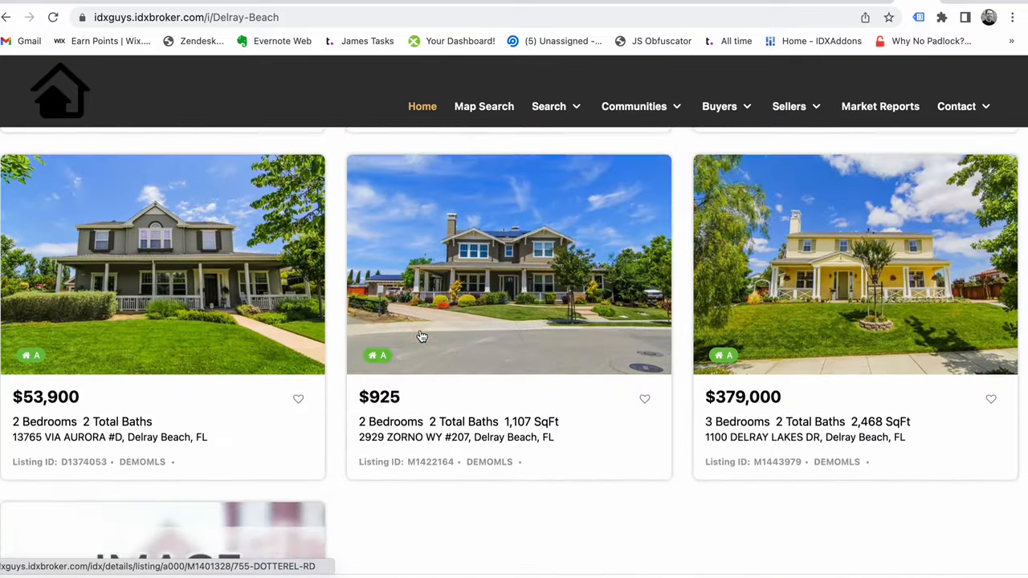
pyautogui.scroll(-3)
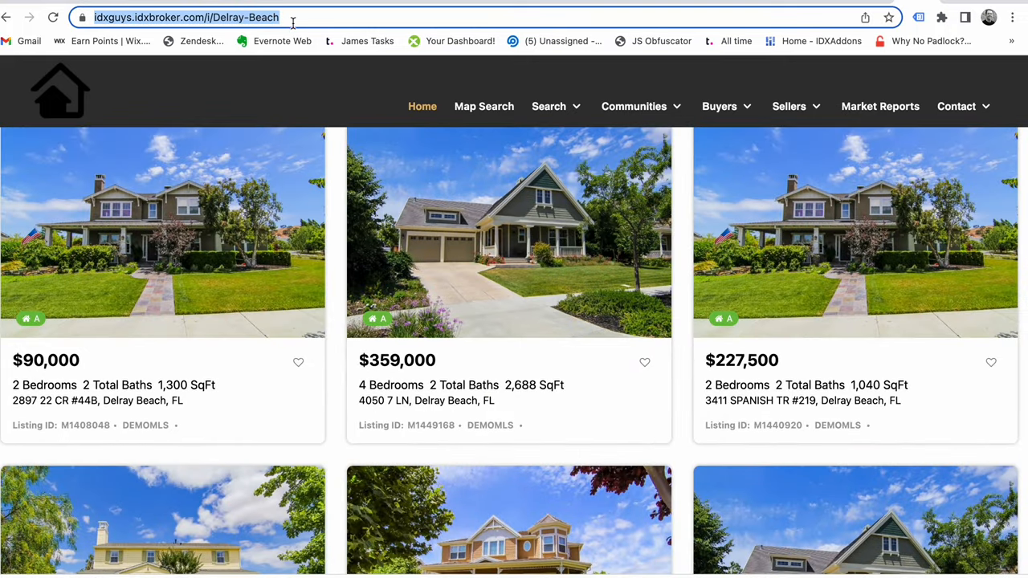
pyautogui.scroll(-3)
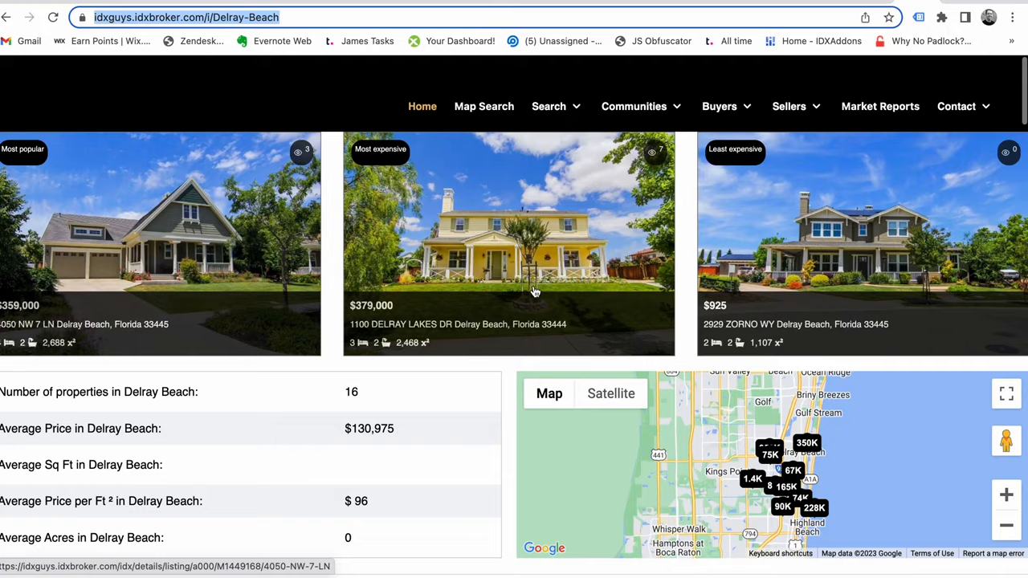
pyautogui.scroll(-3)
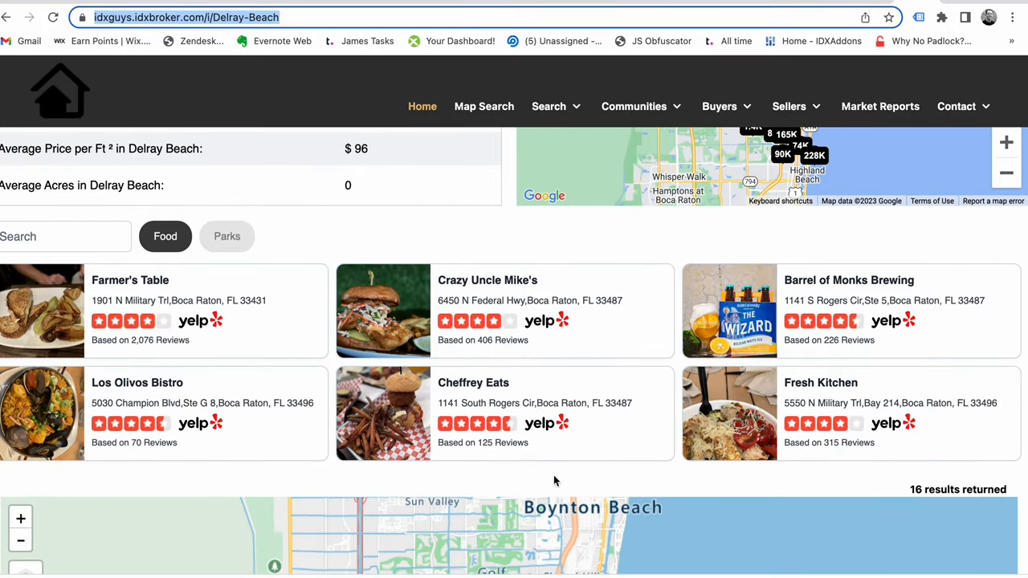
pyautogui.moveTo(484, 474)
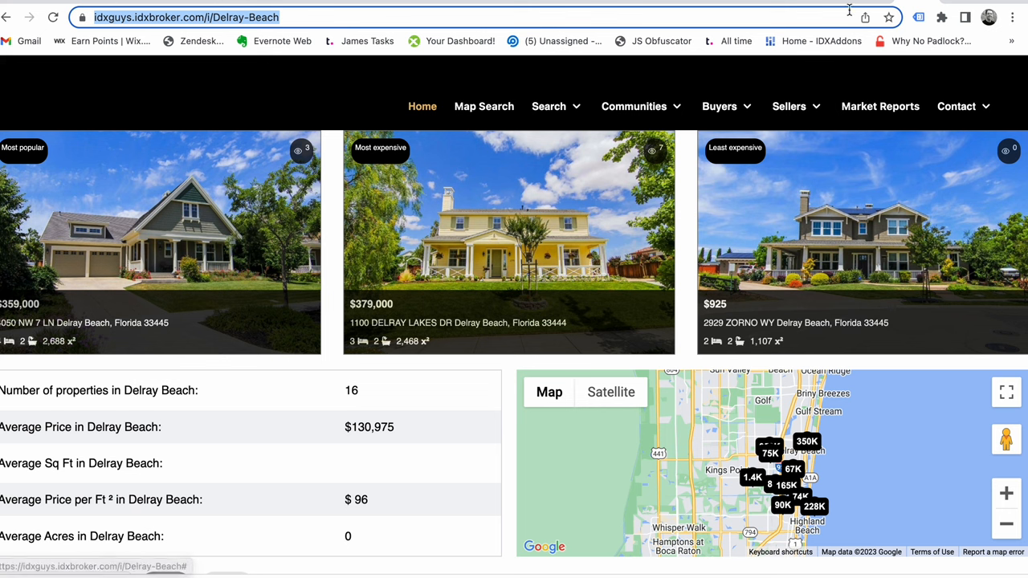
pyautogui.moveTo(224, 4)
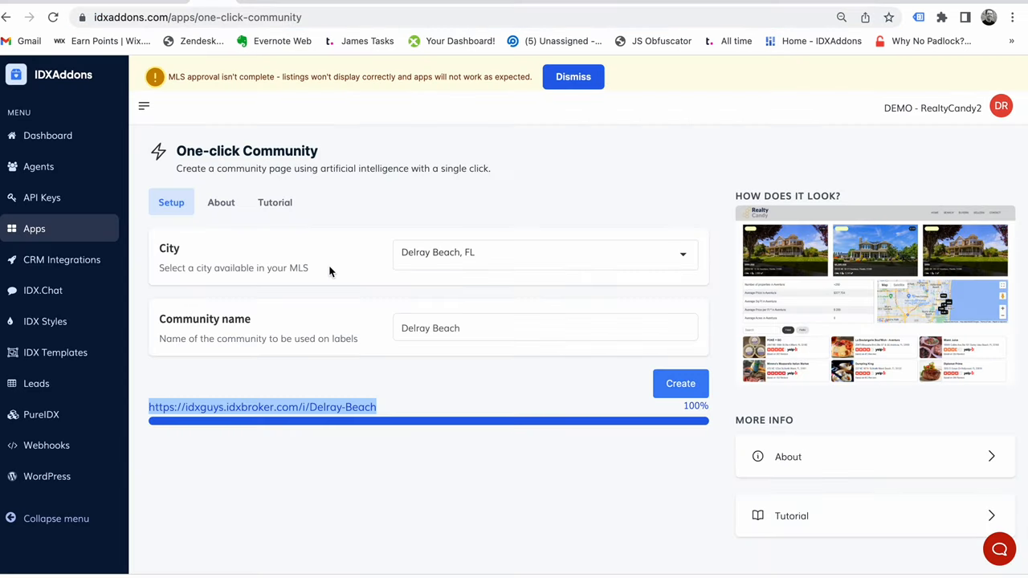
pyautogui.click(545, 252)
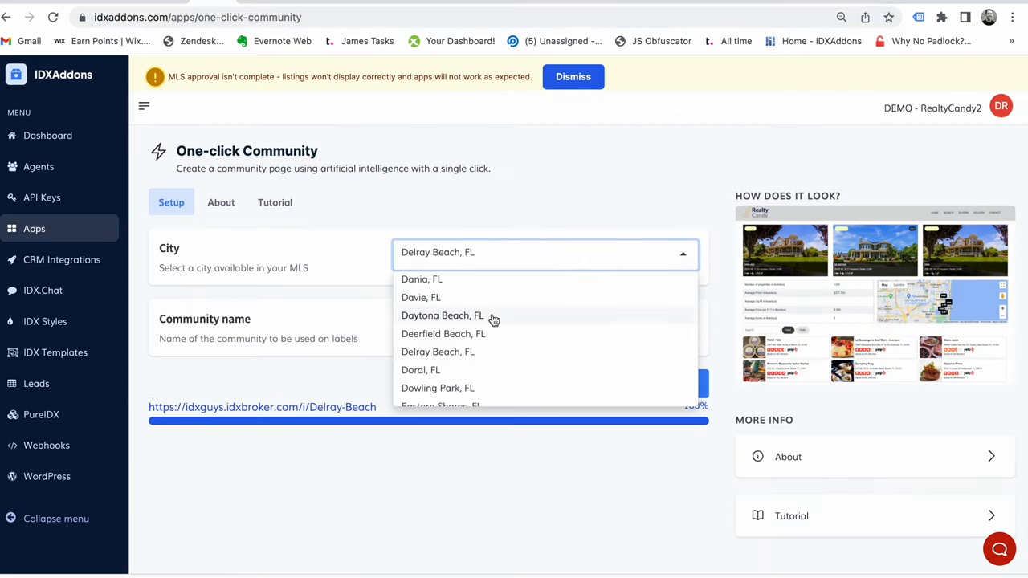
pyautogui.scroll(-3)
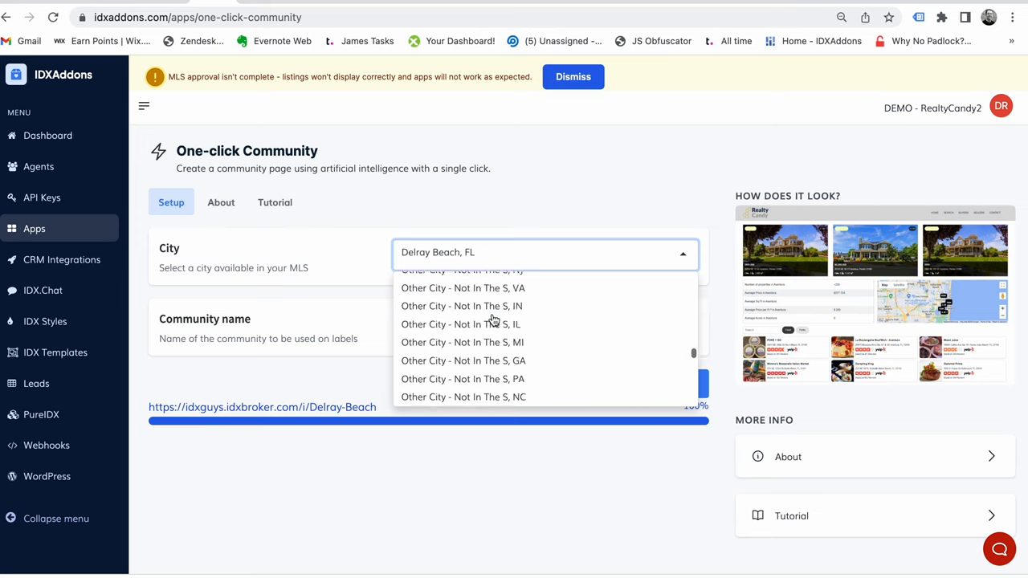
pyautogui.scroll(-3)
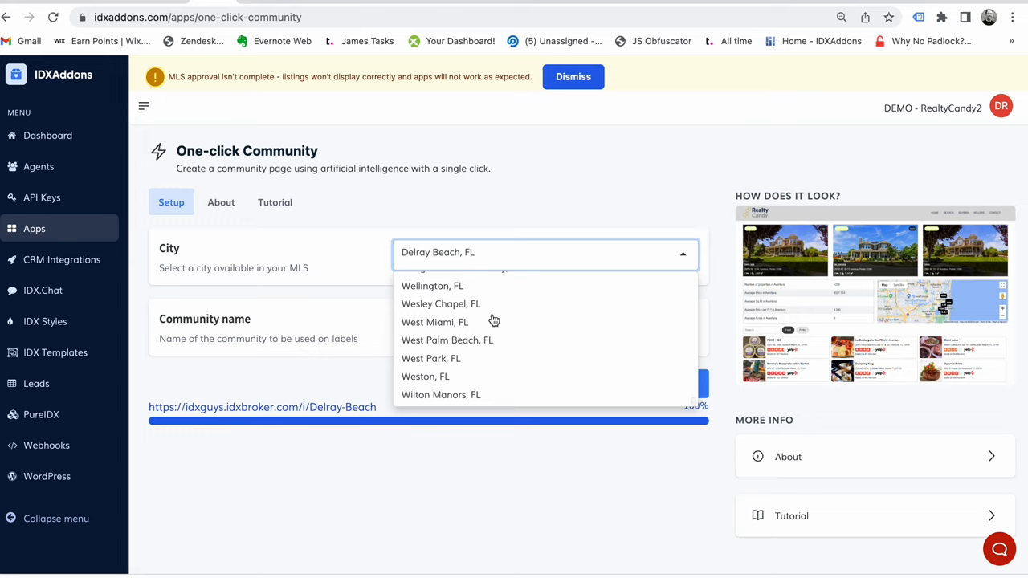
pyautogui.moveTo(525, 341)
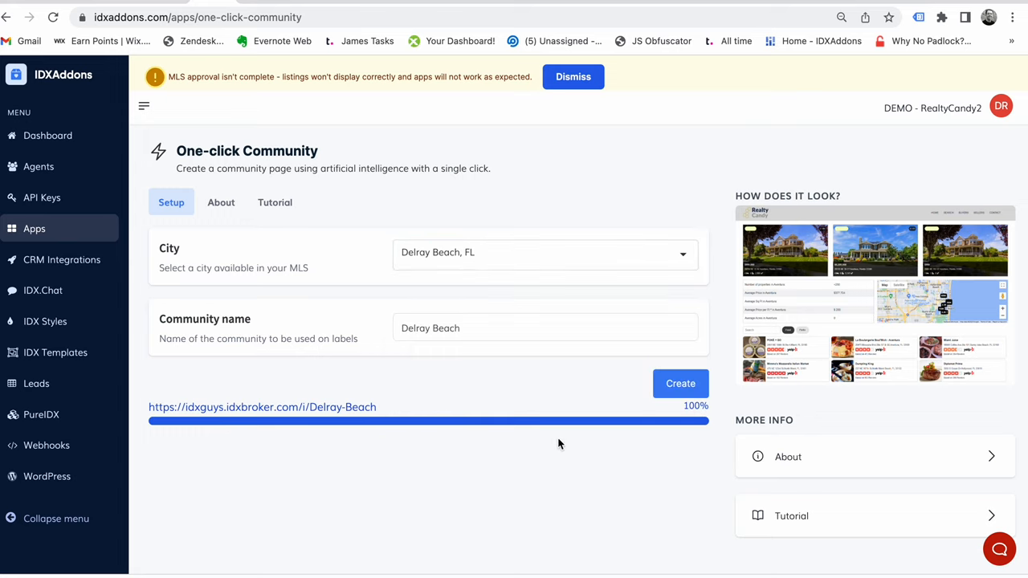
pyautogui.moveTo(290, 239)
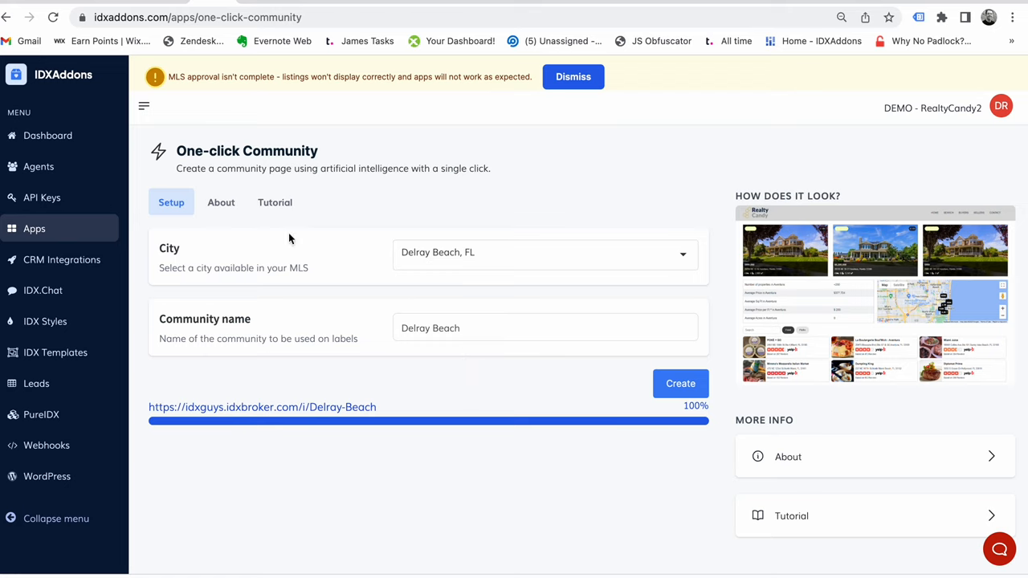
pyautogui.moveTo(597, 380)
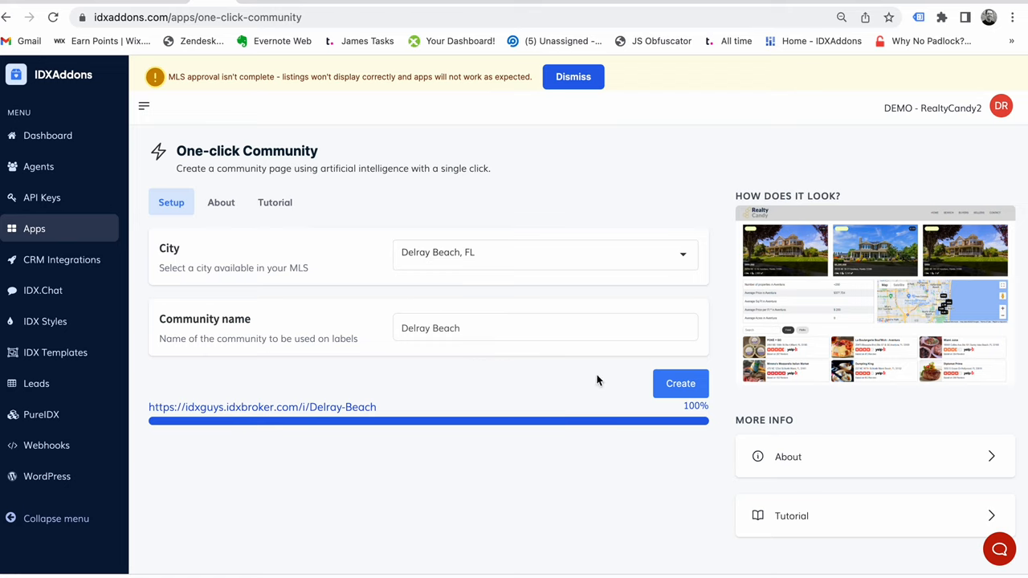
pyautogui.moveTo(614, 378)
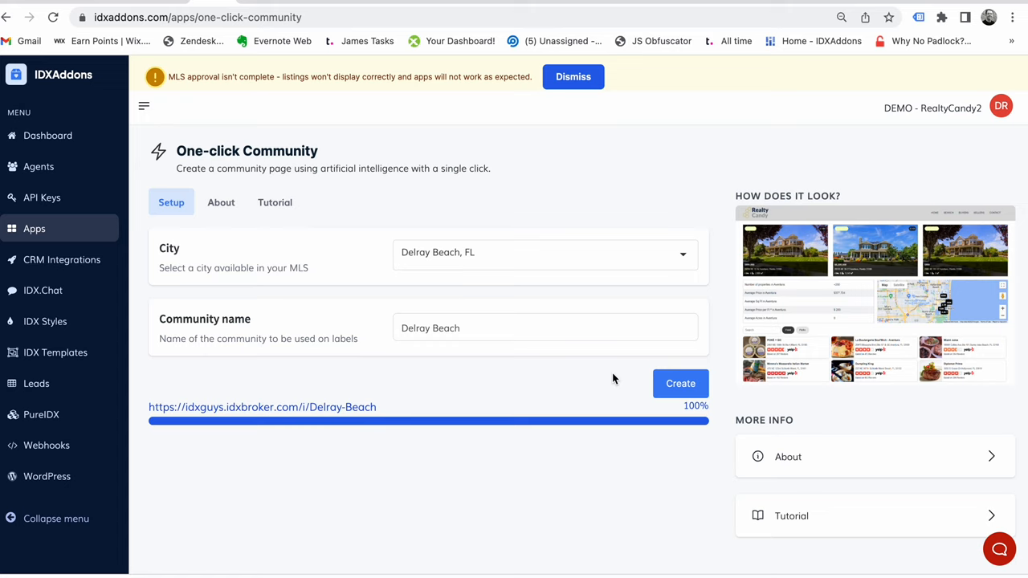